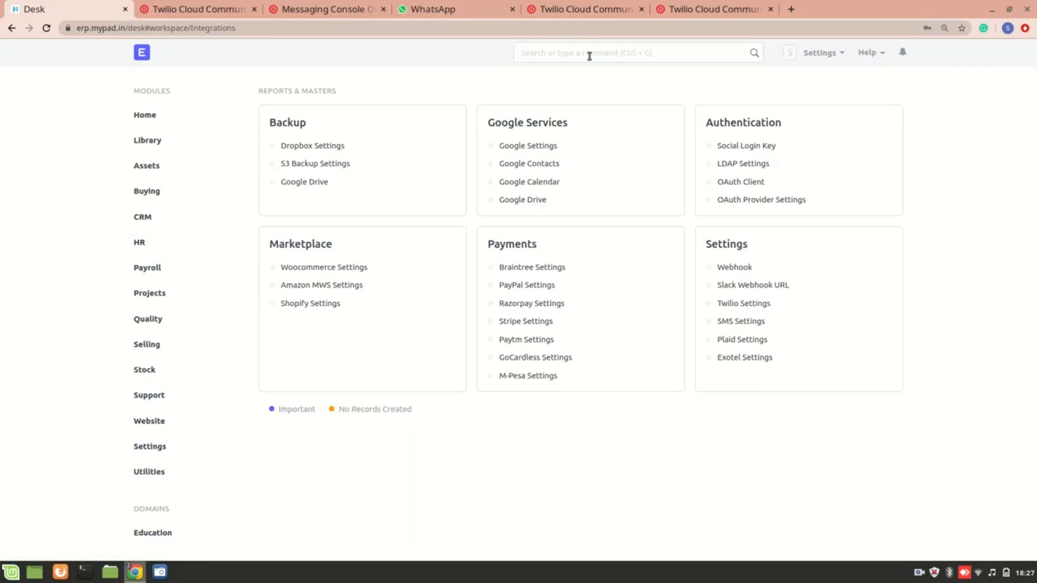
Search 'notification' in the awesome bar and open the Notification list
{"action": "type", "text": "notification li"}
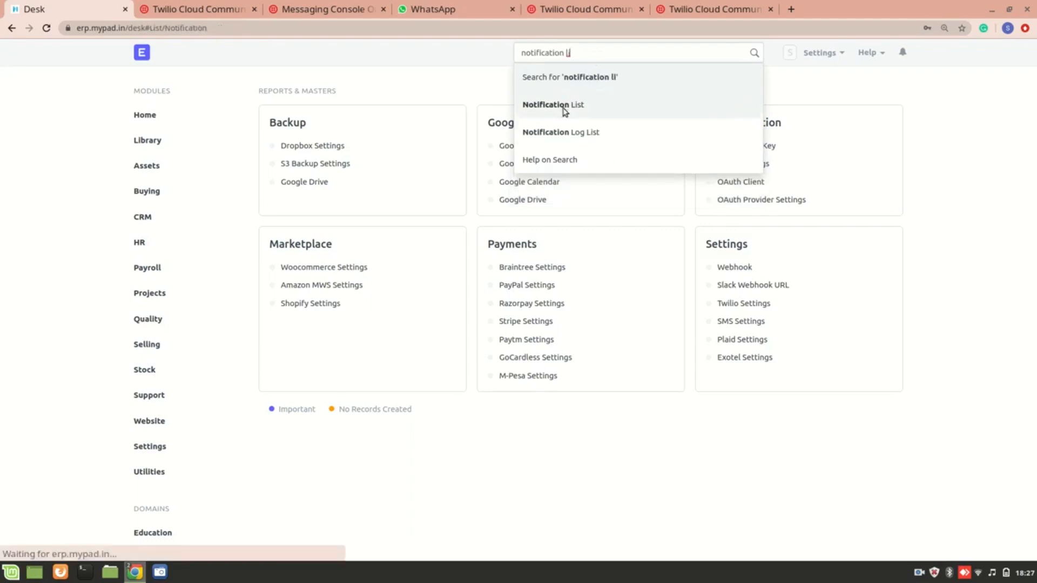
{"action": "left_click", "coordinate": [553, 105]}
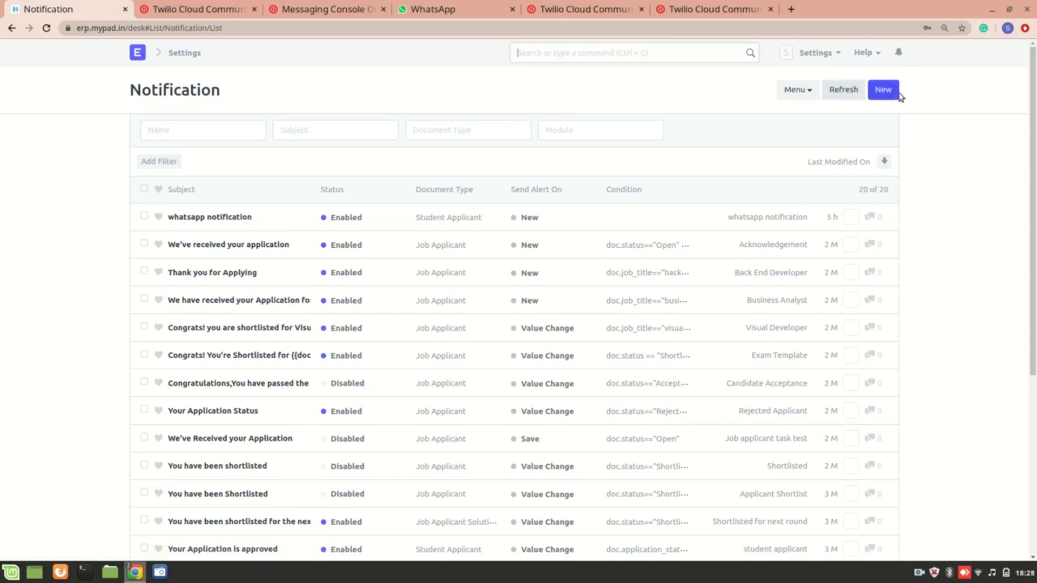
Create a new notification and set its Channel to WhatsApp
{"action": "left_click", "coordinate": [882, 90]}
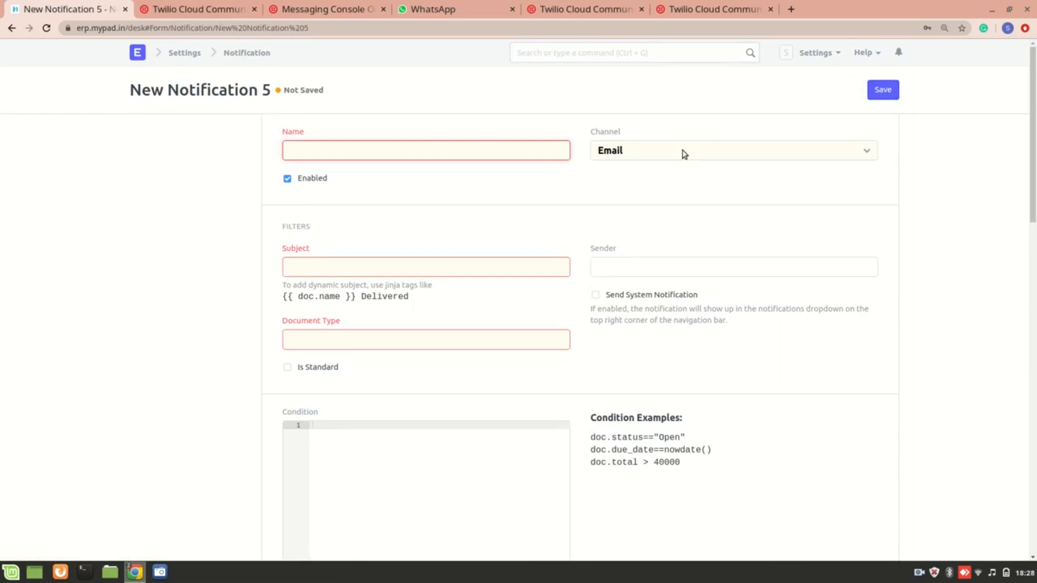
{"action": "left_click", "coordinate": [733, 150]}
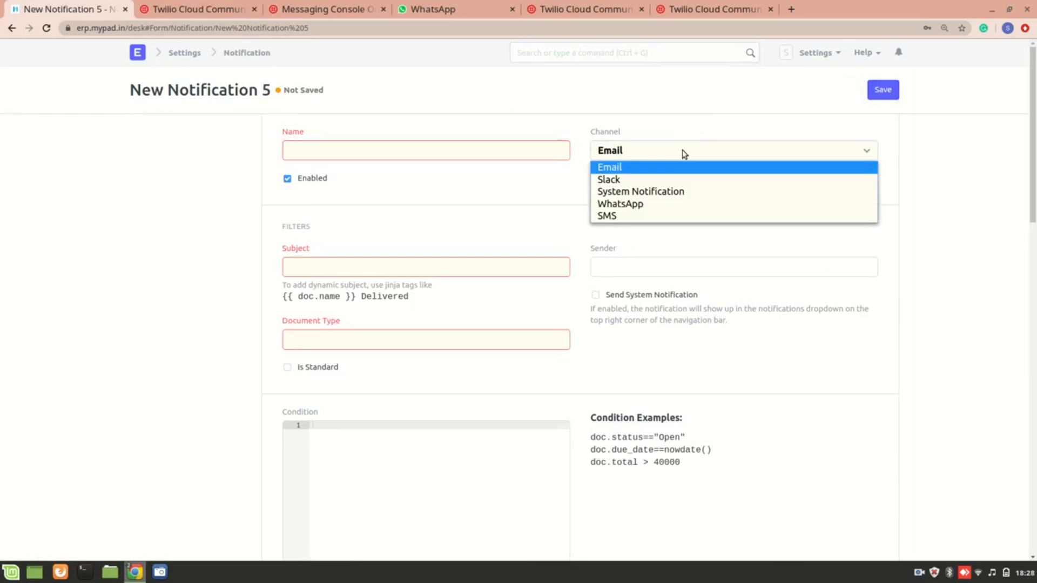
{"action": "mouse_move", "coordinate": [678, 155]}
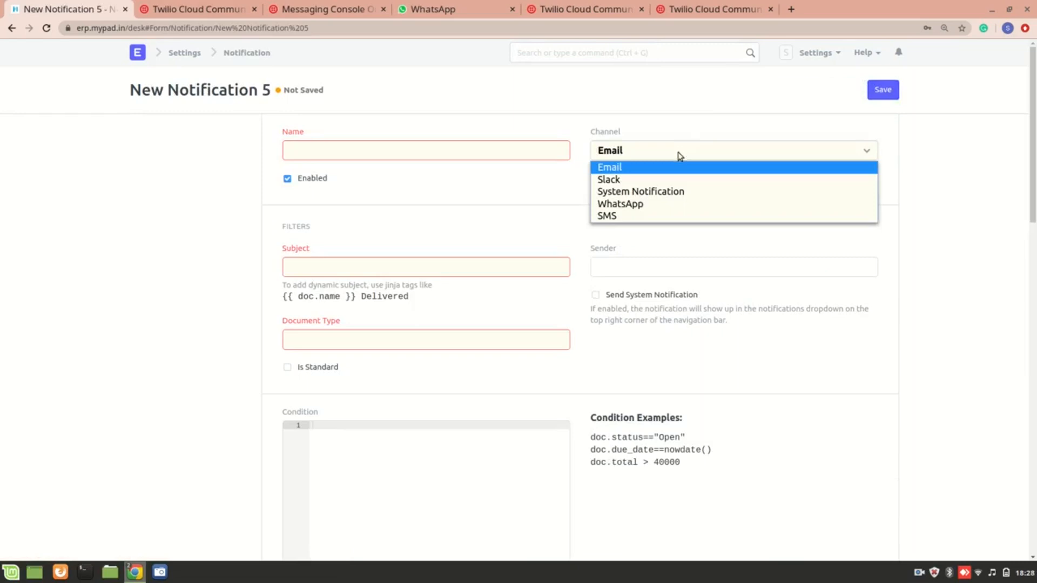
{"action": "mouse_move", "coordinate": [620, 205]}
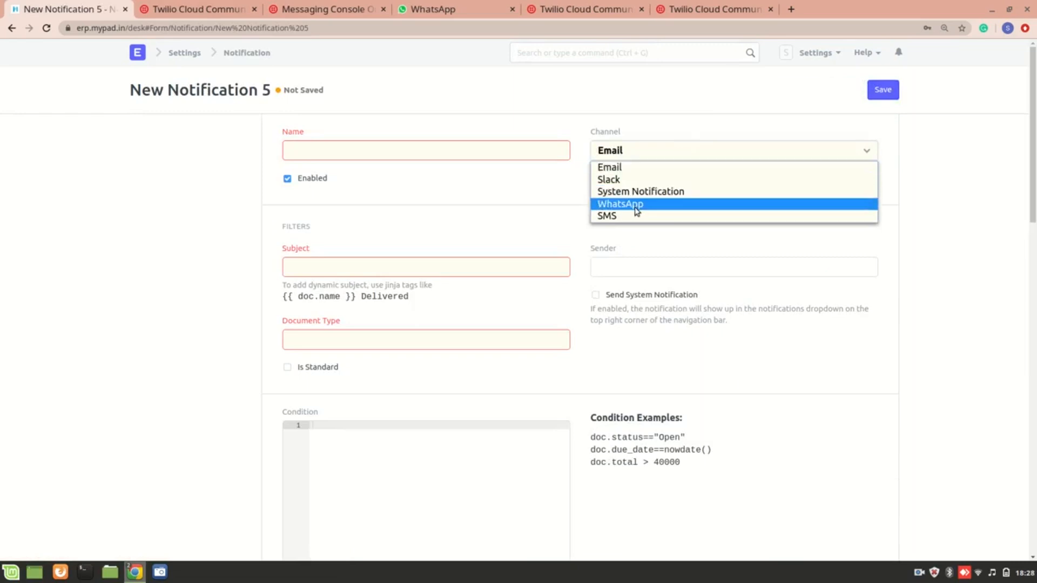
{"action": "left_click", "coordinate": [620, 204]}
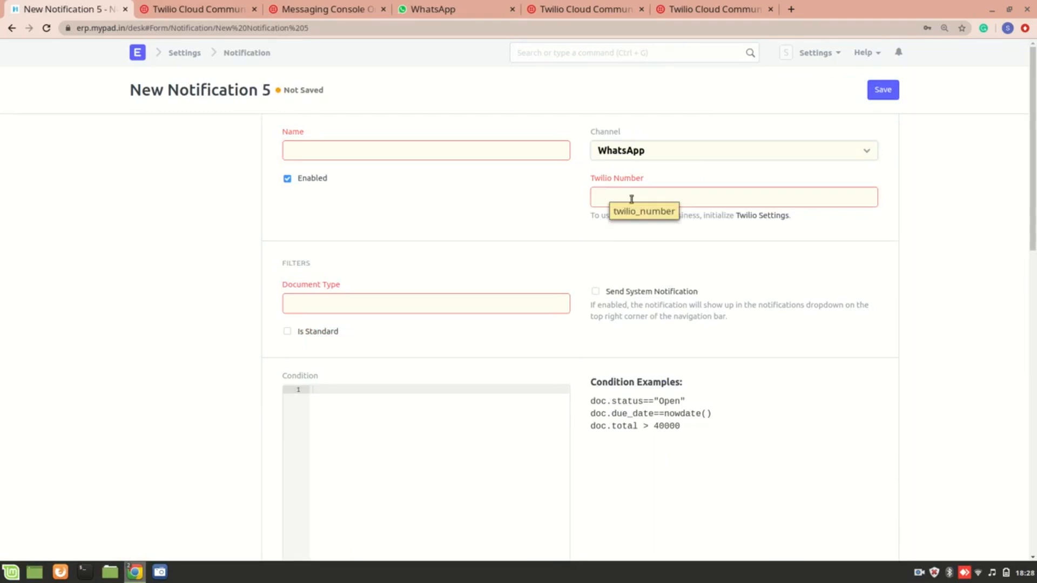
{"action": "mouse_move", "coordinate": [667, 204]}
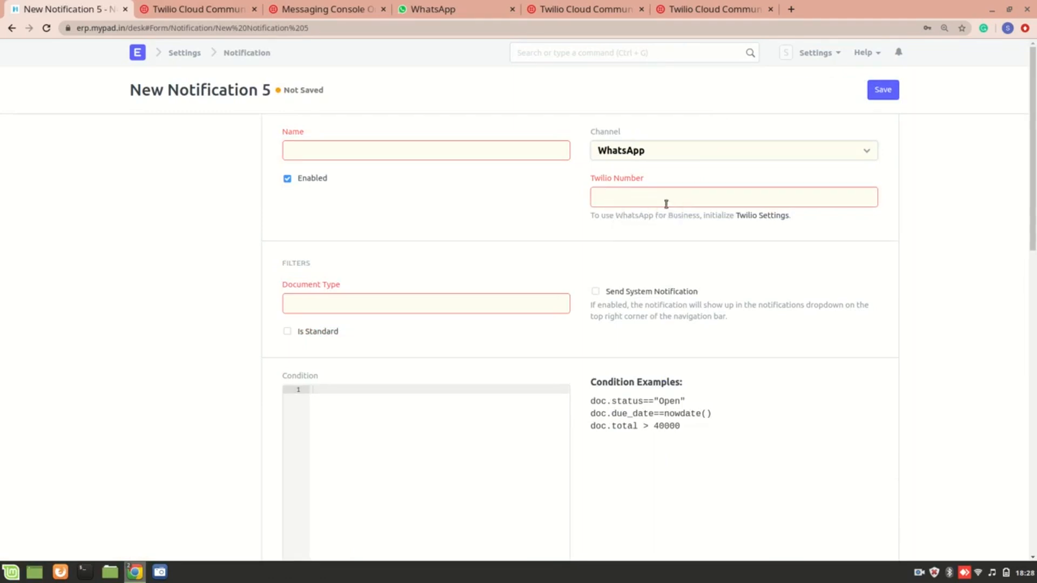
{"action": "mouse_move", "coordinate": [536, 193]}
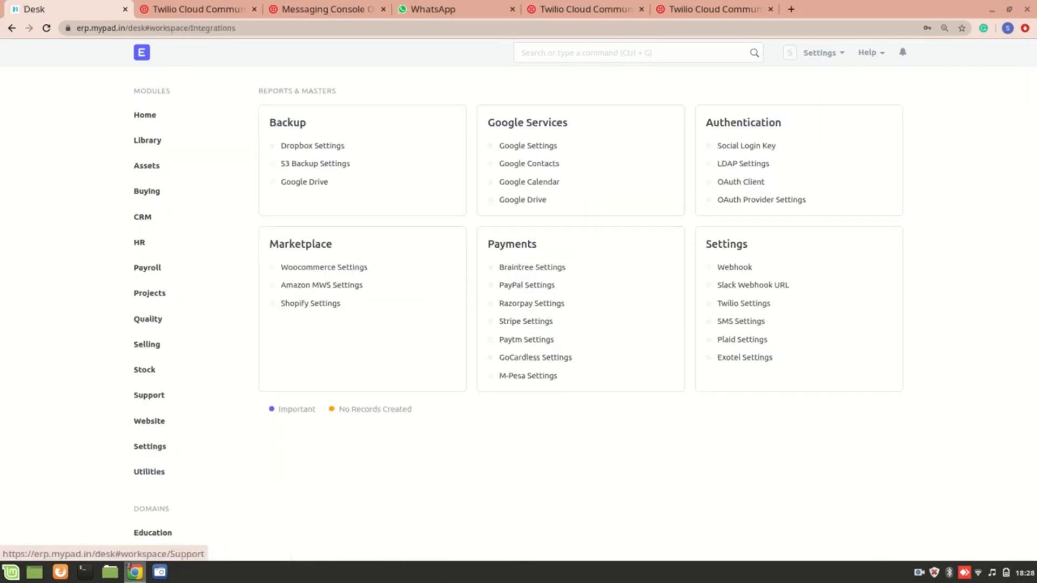
Open Twilio Settings from the Integrations workspace
{"action": "scroll", "scroll_direction": "down", "scroll_amount": 3}
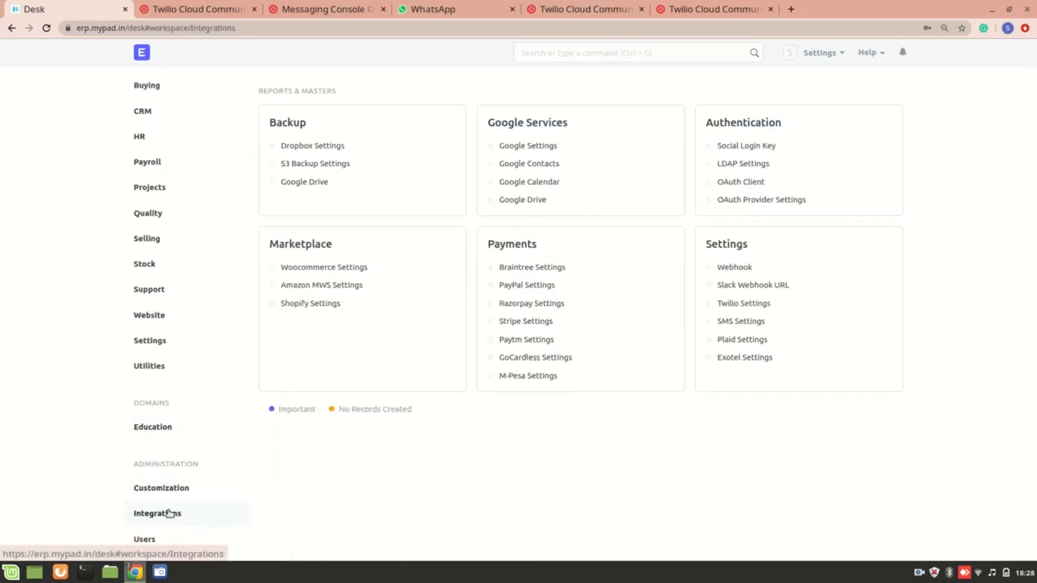
{"action": "left_click", "coordinate": [743, 303]}
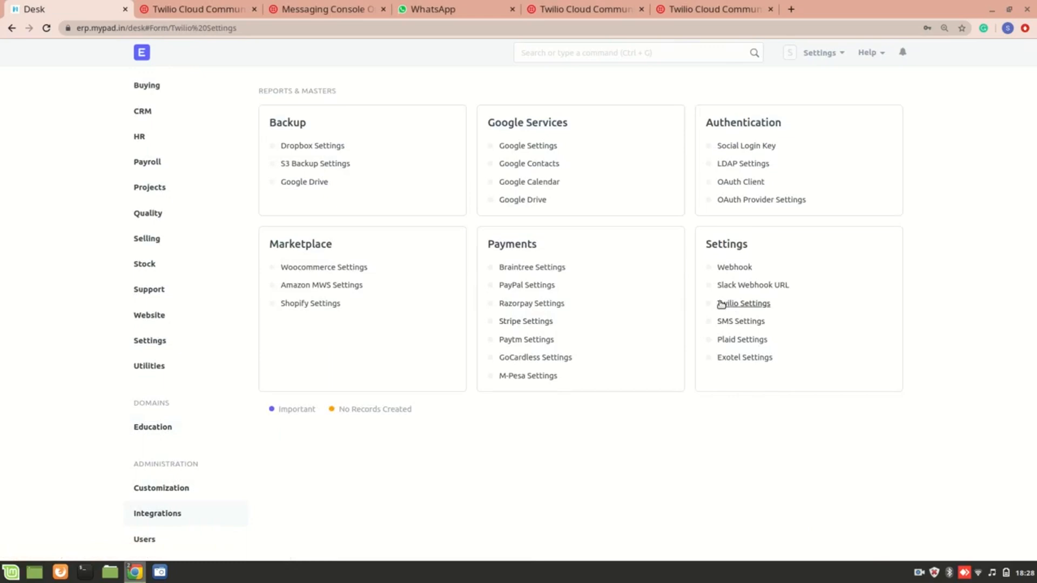
{"action": "left_click", "coordinate": [743, 304]}
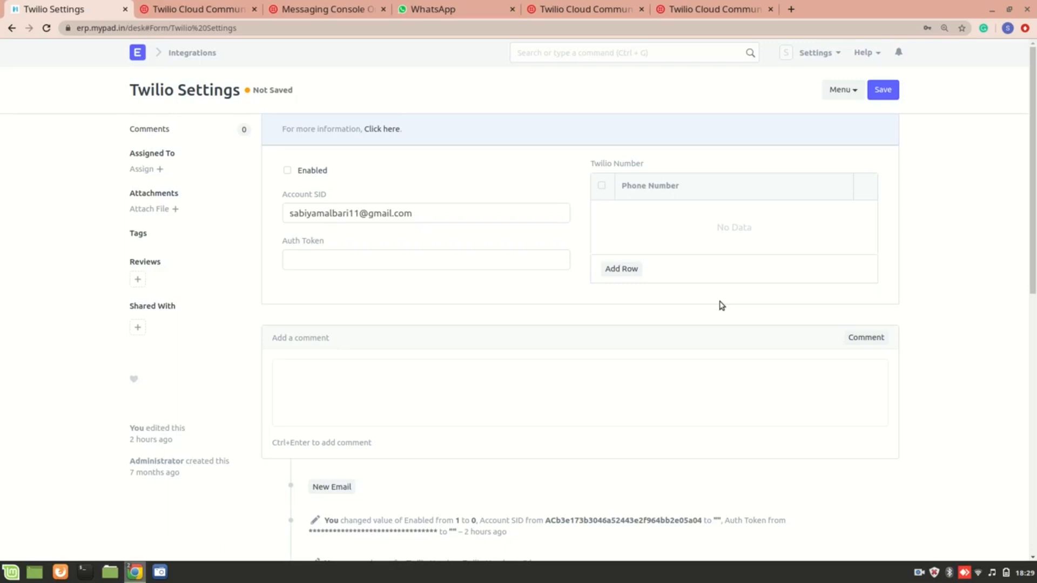
{"action": "mouse_move", "coordinate": [183, 79]}
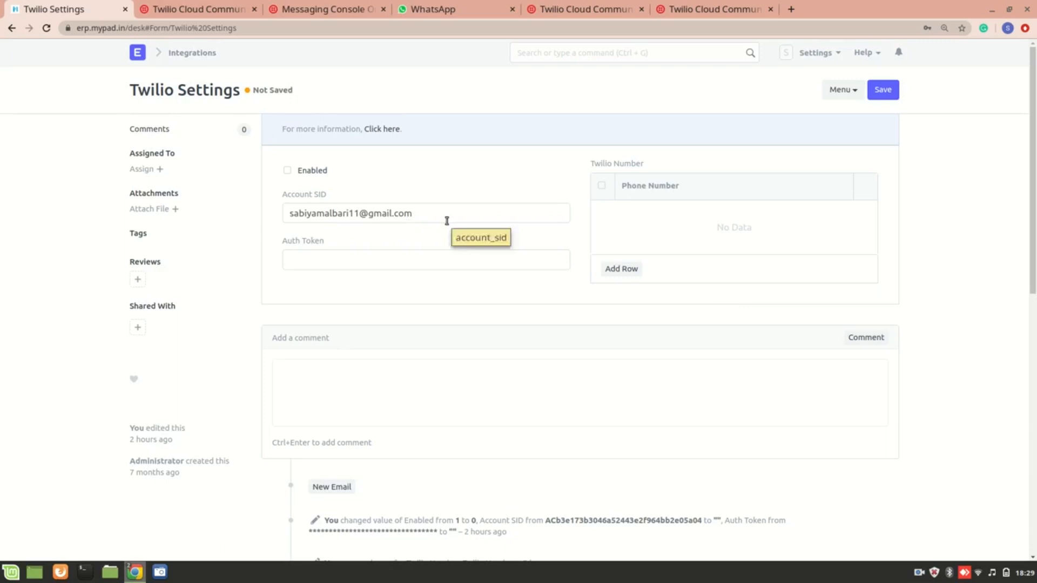
Focus the Account SID field and switch to the Twilio console for credentials
{"action": "left_click", "coordinate": [425, 213]}
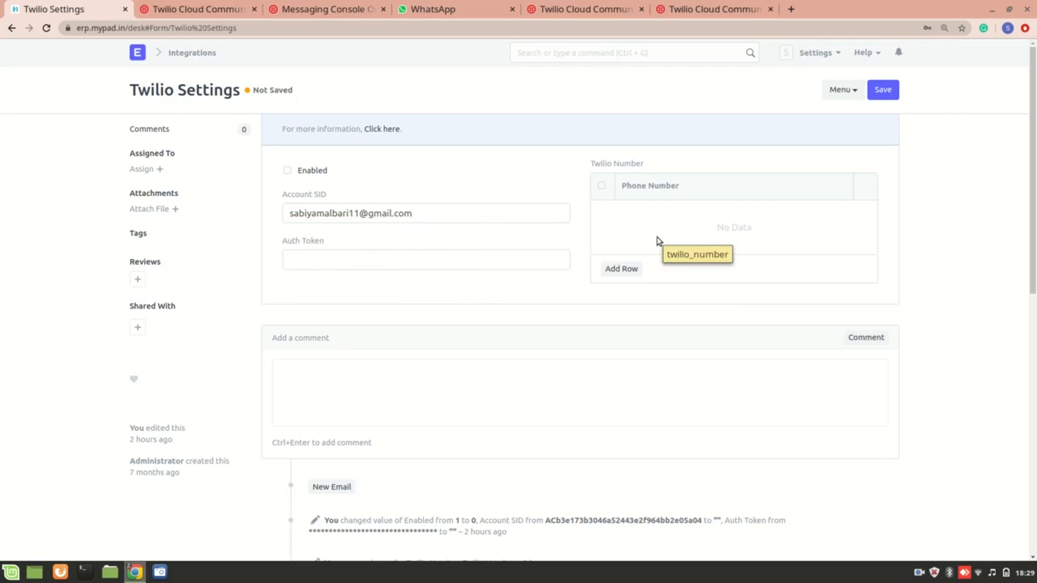
{"action": "left_click", "coordinate": [197, 9]}
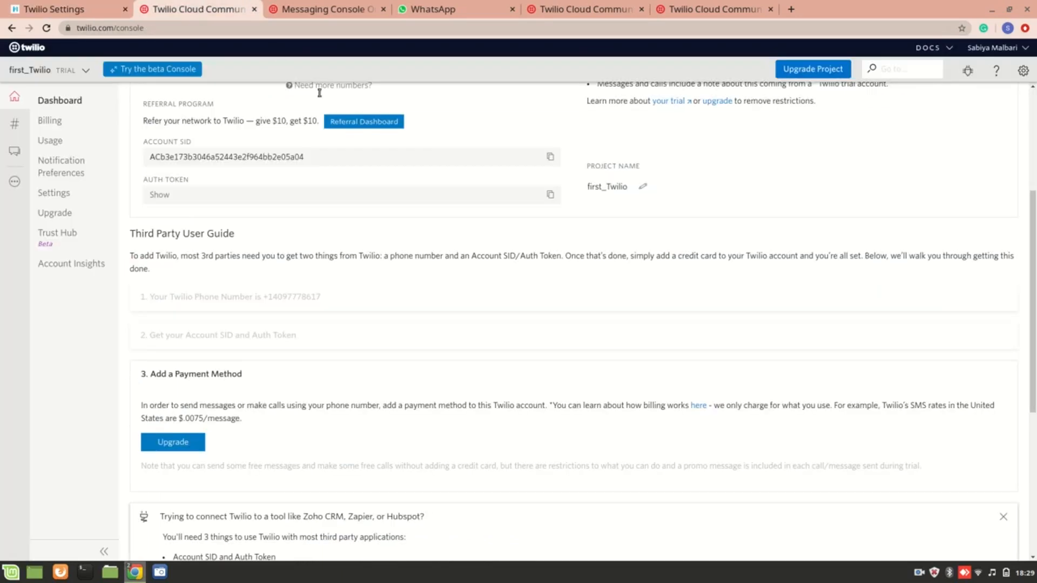
{"action": "mouse_move", "coordinate": [460, 132]}
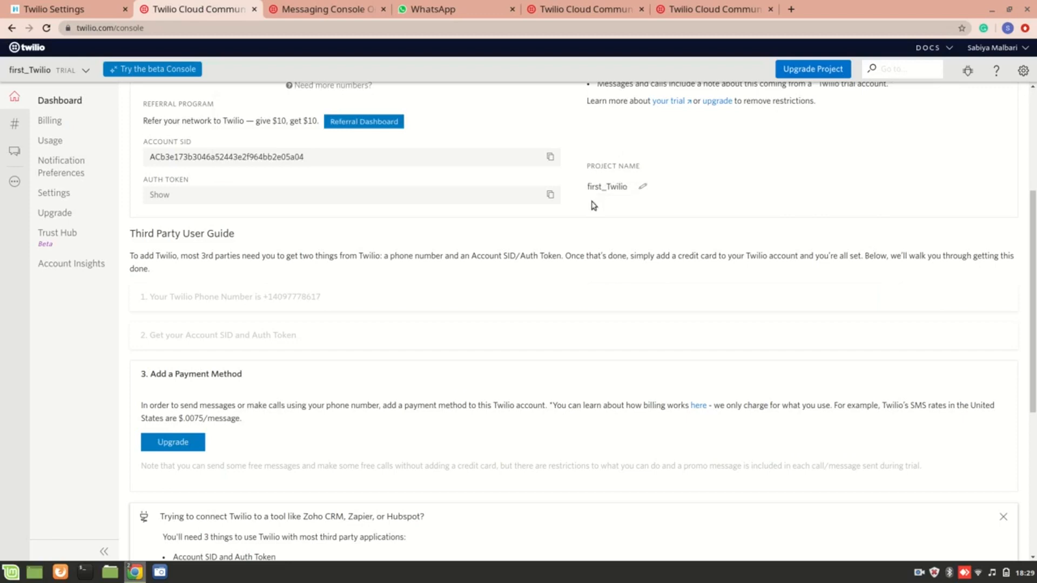
{"action": "mouse_move", "coordinate": [512, 268]}
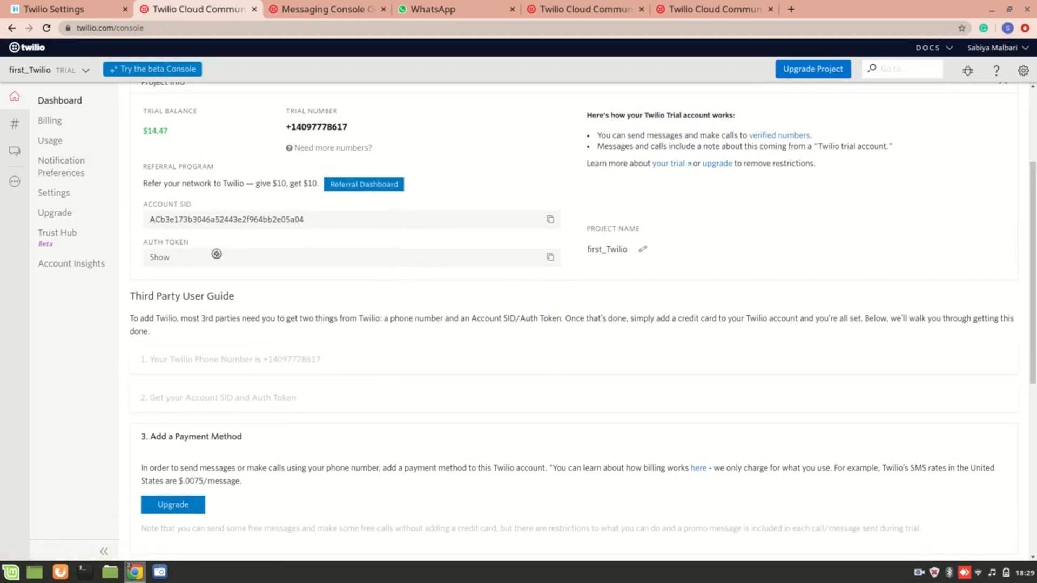
{"action": "mouse_move", "coordinate": [393, 234]}
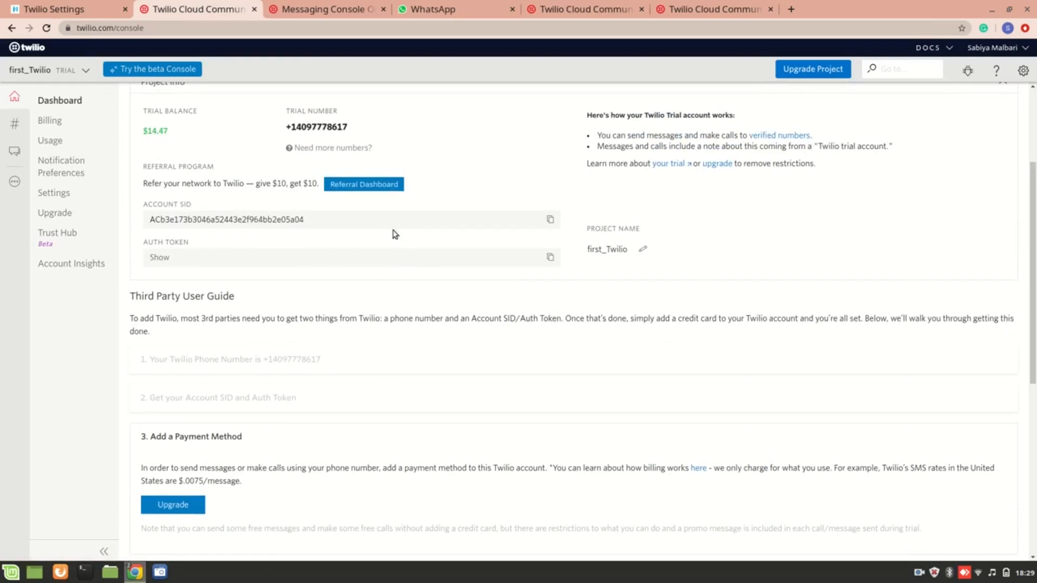
Check the Account SID in Twilio Settings against the Twilio console dashboard
{"action": "left_click", "coordinate": [52, 10]}
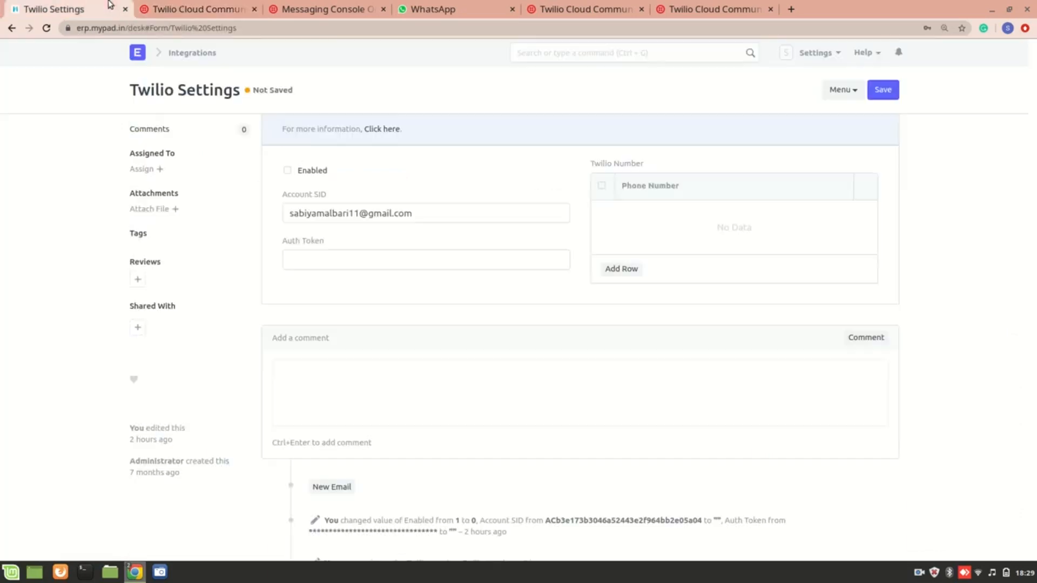
{"action": "left_click", "coordinate": [426, 212]}
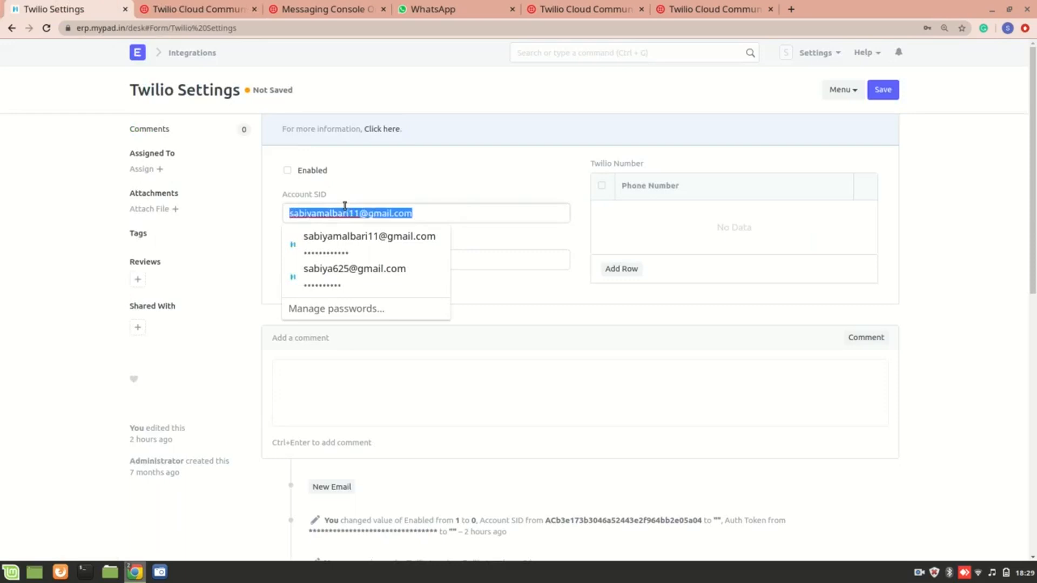
{"action": "left_click", "coordinate": [192, 9]}
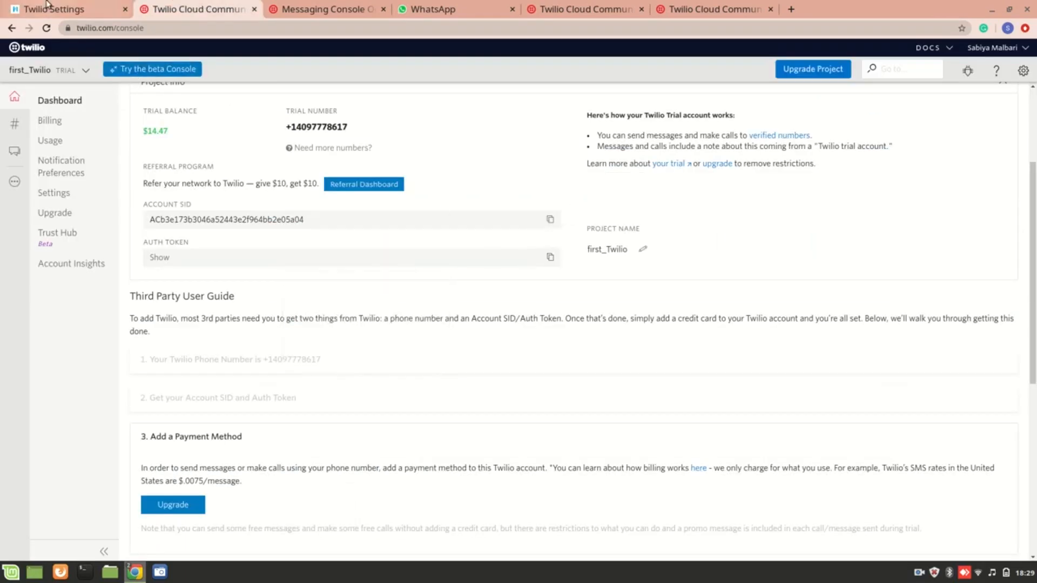
{"action": "left_click", "coordinate": [63, 9]}
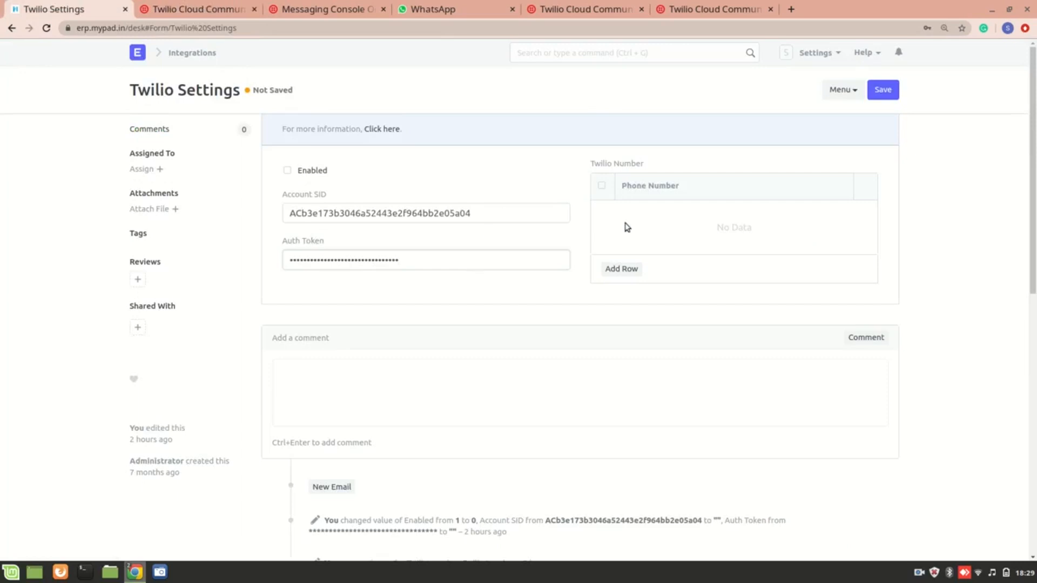
{"action": "left_click", "coordinate": [197, 9]}
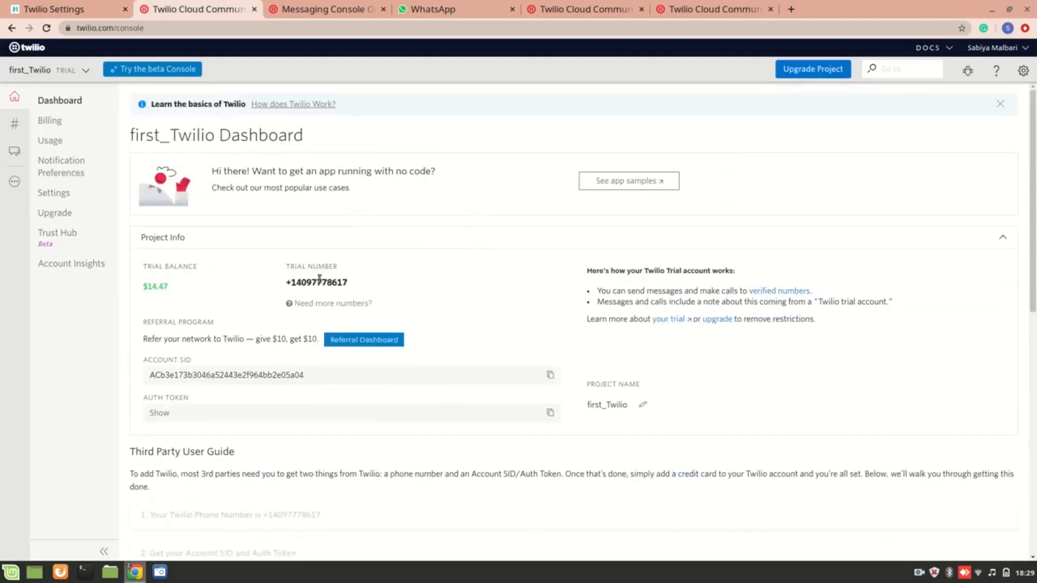
Copy the Twilio trial number and add a phone number row in Twilio Settings
{"action": "double_click", "coordinate": [316, 282]}
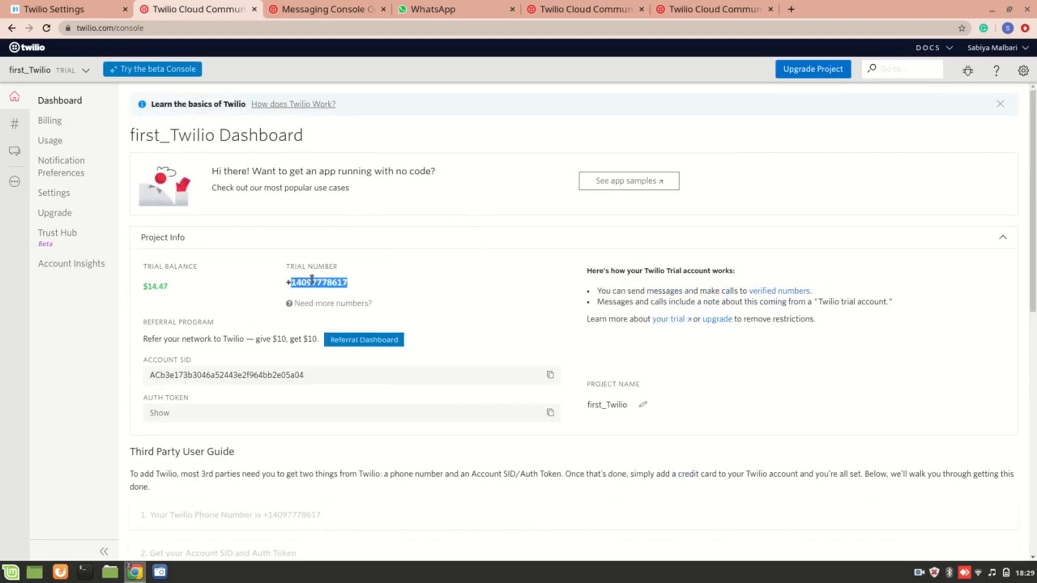
{"action": "left_click", "coordinate": [63, 9]}
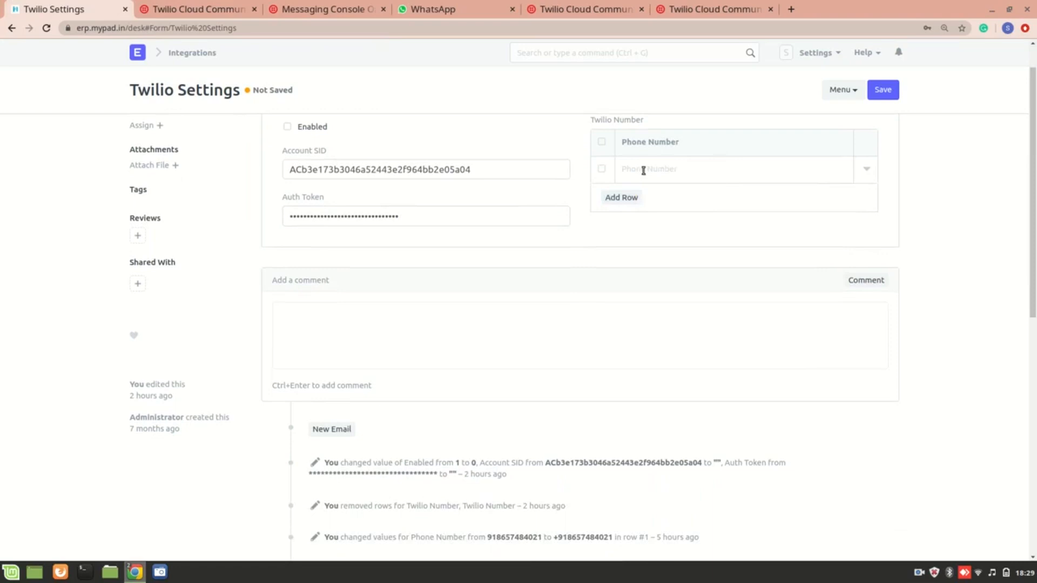
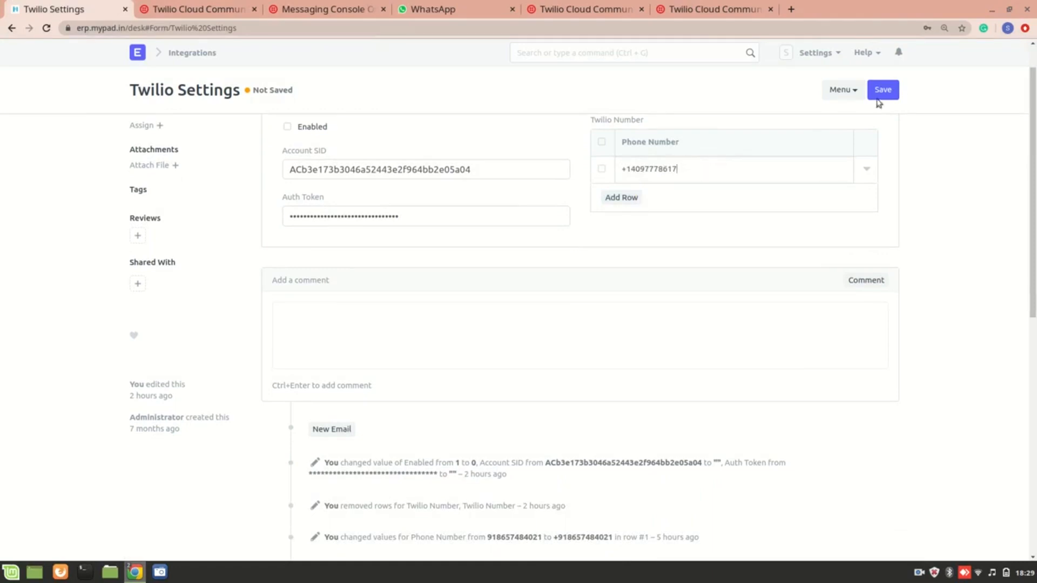
{"action": "left_click", "coordinate": [882, 89]}
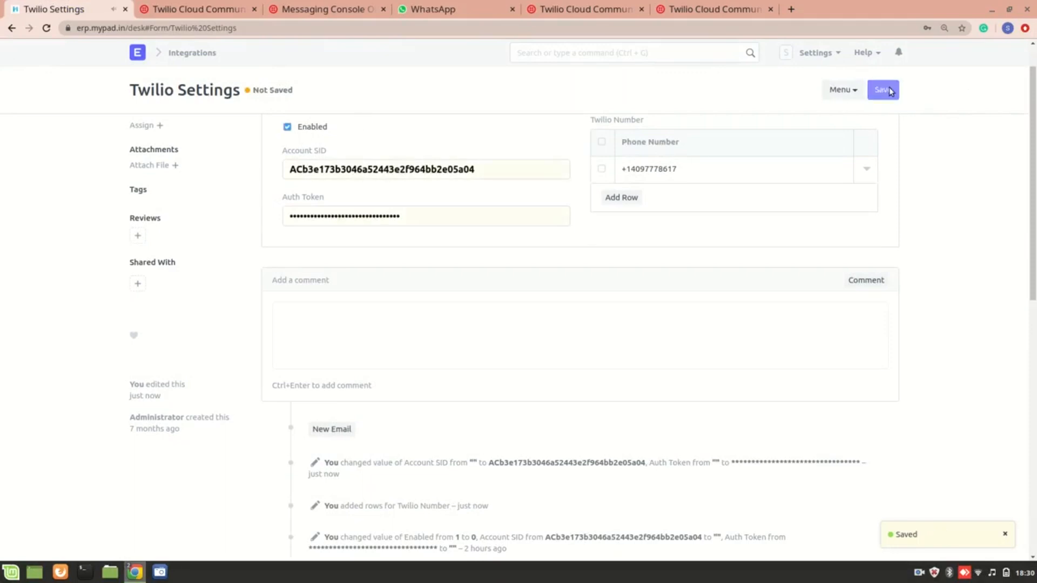
{"action": "left_click", "coordinate": [883, 90]}
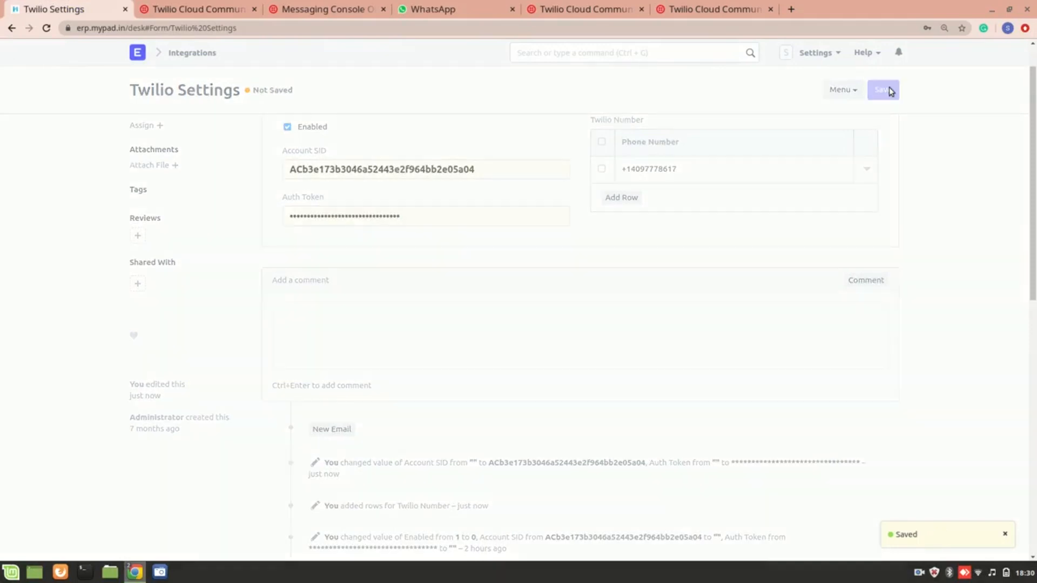
{"action": "left_click", "coordinate": [882, 89]}
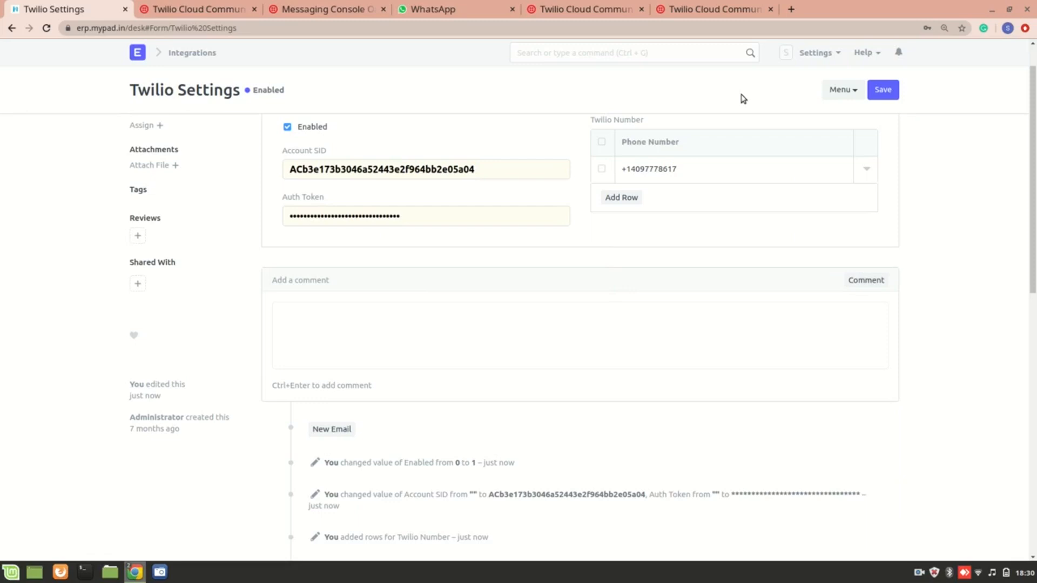
Start a new WhatsApp notification with Twilio Number 55d05540f5
{"action": "type", "text": "noti"}
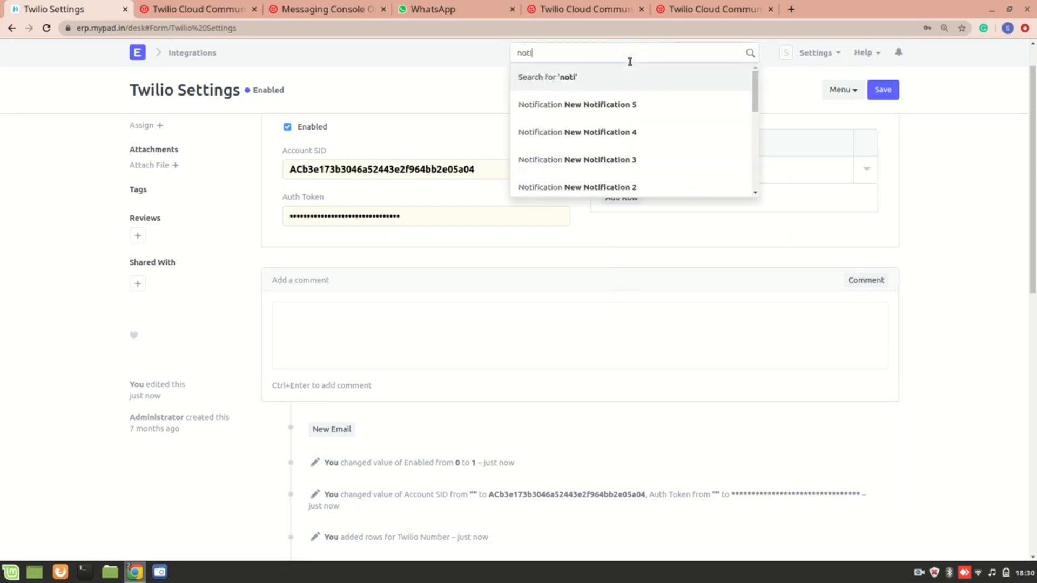
{"action": "left_click", "coordinate": [575, 104]}
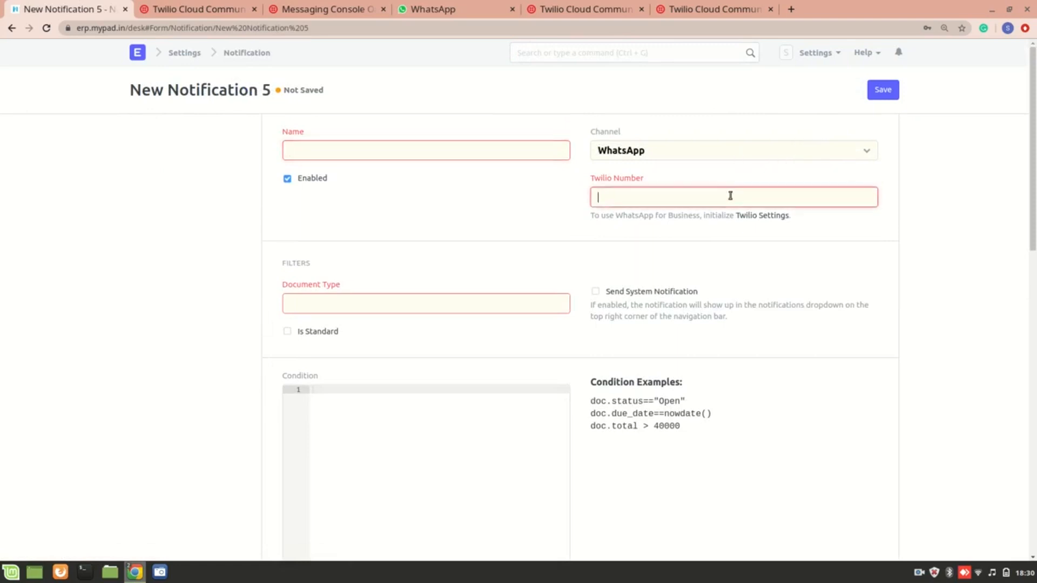
{"action": "left_click", "coordinate": [727, 196]}
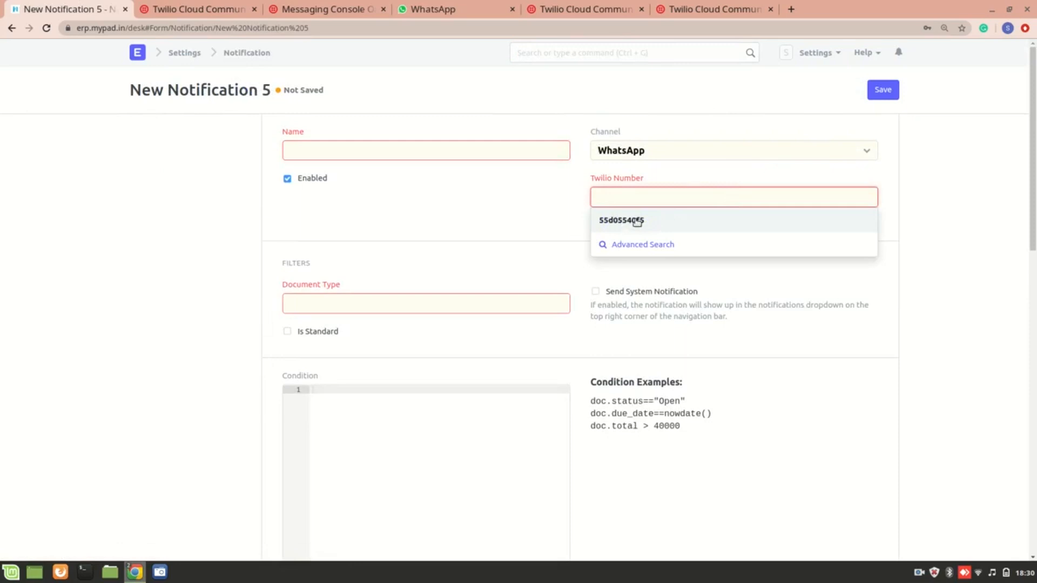
{"action": "left_click", "coordinate": [620, 220]}
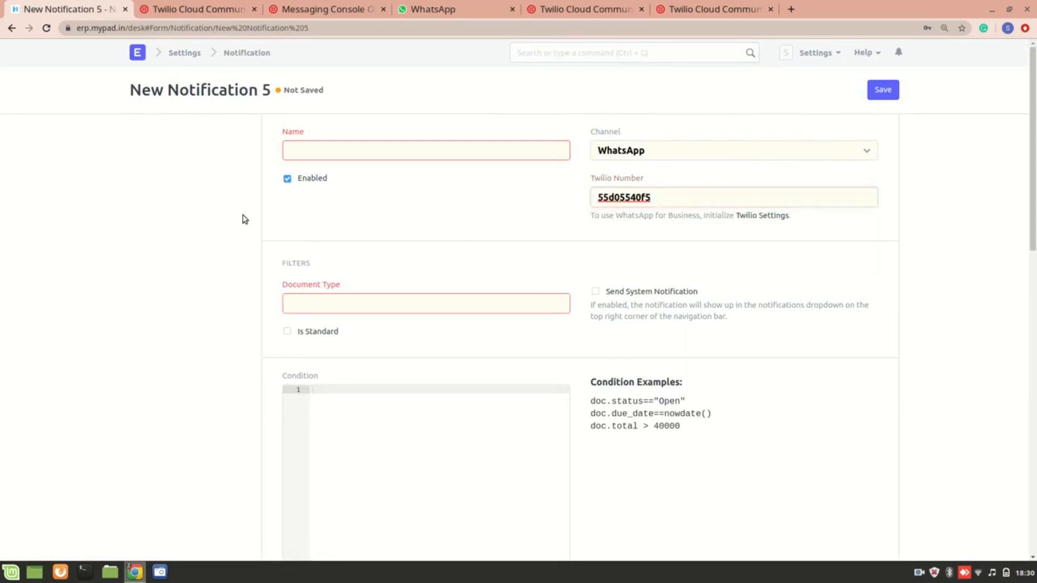
{"action": "left_click", "coordinate": [199, 9]}
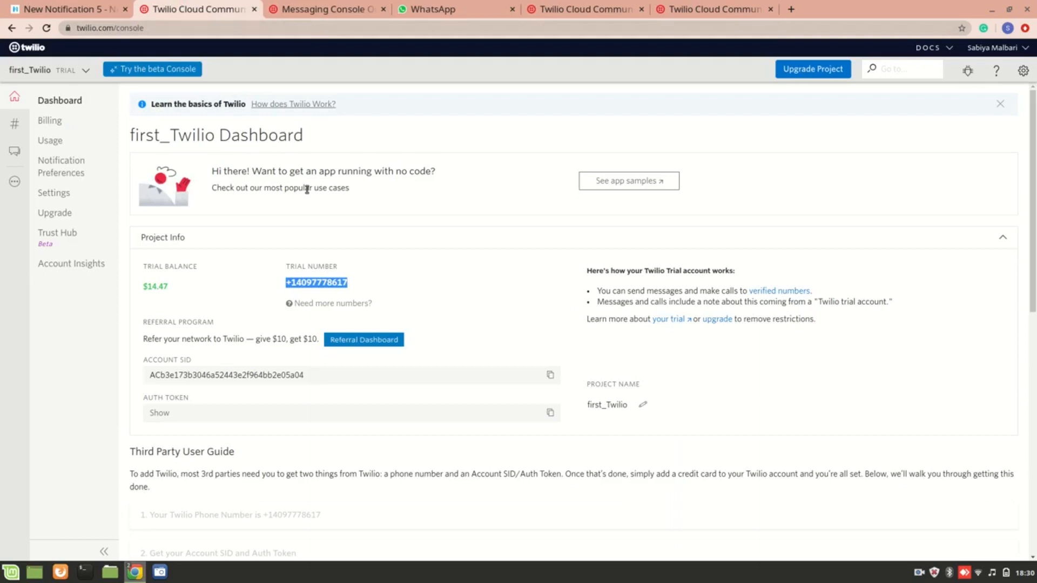
{"action": "mouse_move", "coordinate": [396, 334]}
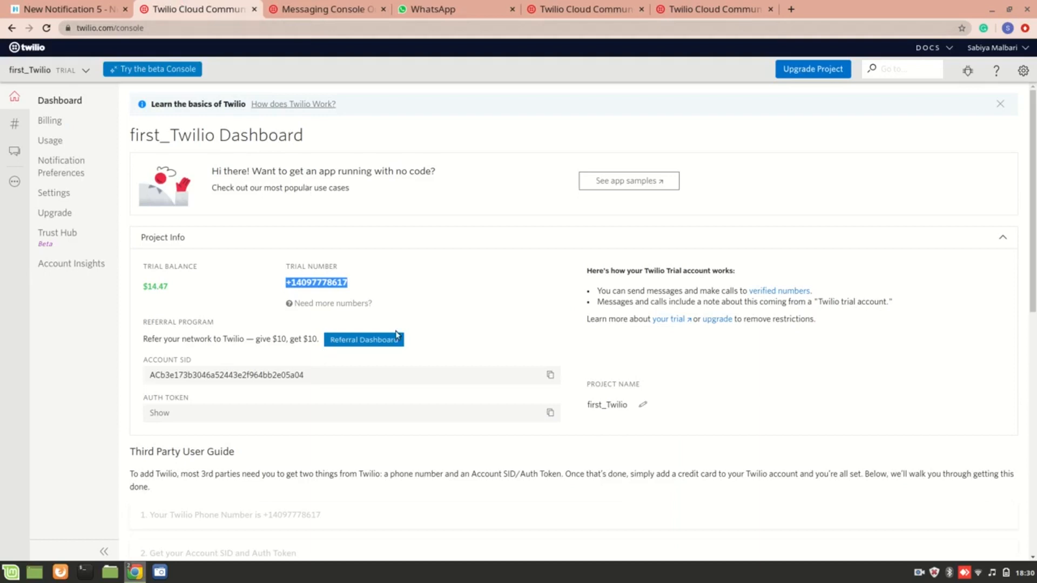
Scroll the Twilio dashboard before returning to ERPNext's Integrations workspace
{"action": "scroll", "scroll_direction": "down", "scroll_amount": 3}
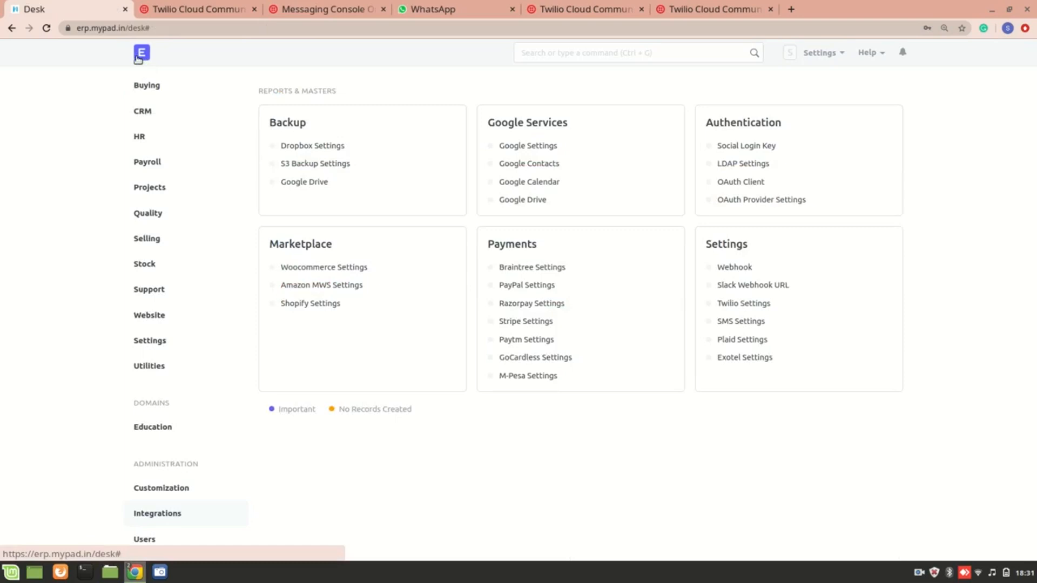
Switch to the Twilio console tab showing the Create TwiML App form
{"action": "left_click", "coordinate": [584, 9]}
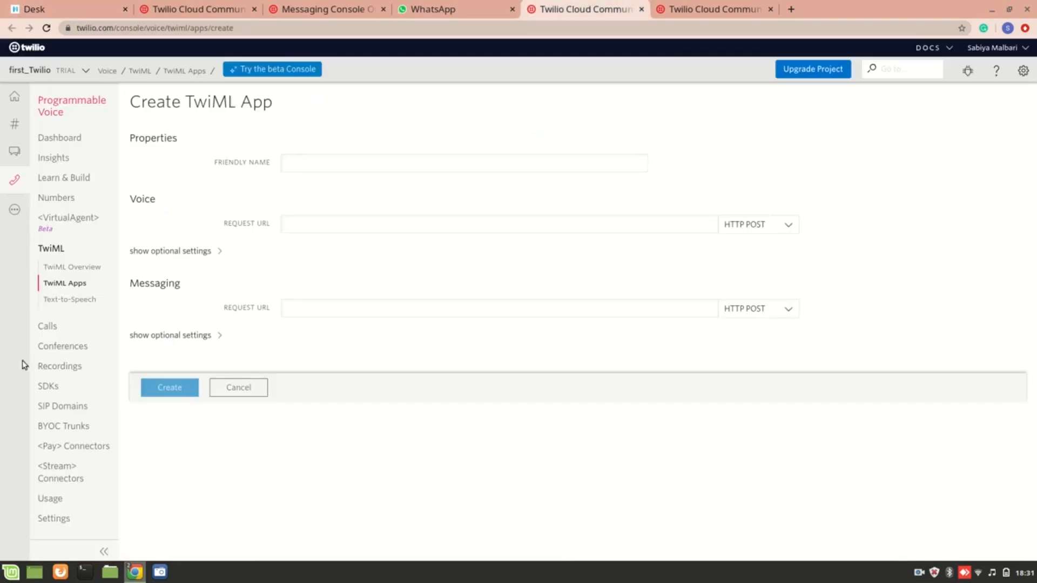
{"action": "mouse_move", "coordinate": [72, 266]}
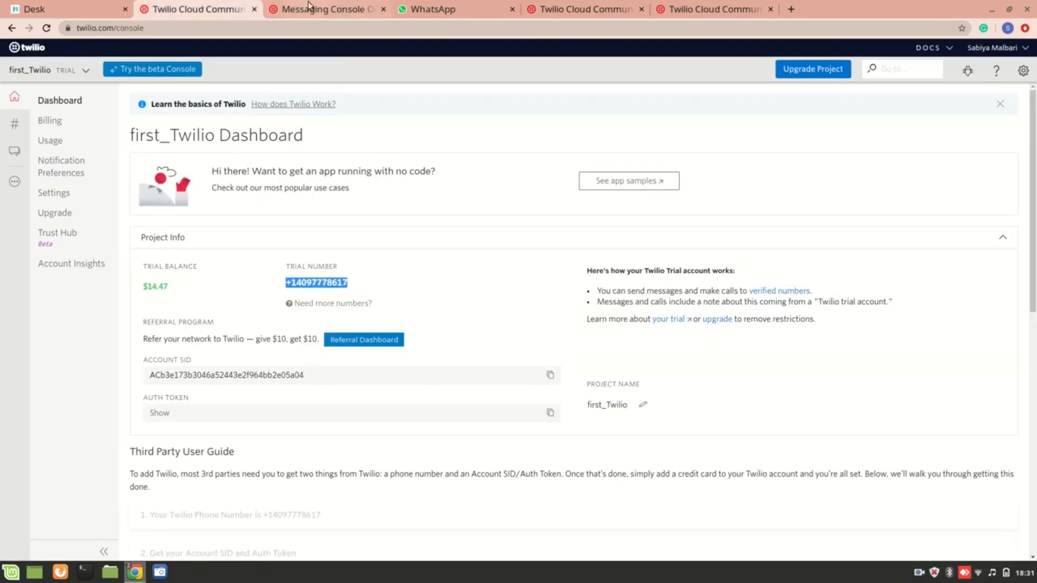
Switch to the Twilio Programmable Messaging welcome page
{"action": "left_click", "coordinate": [317, 9]}
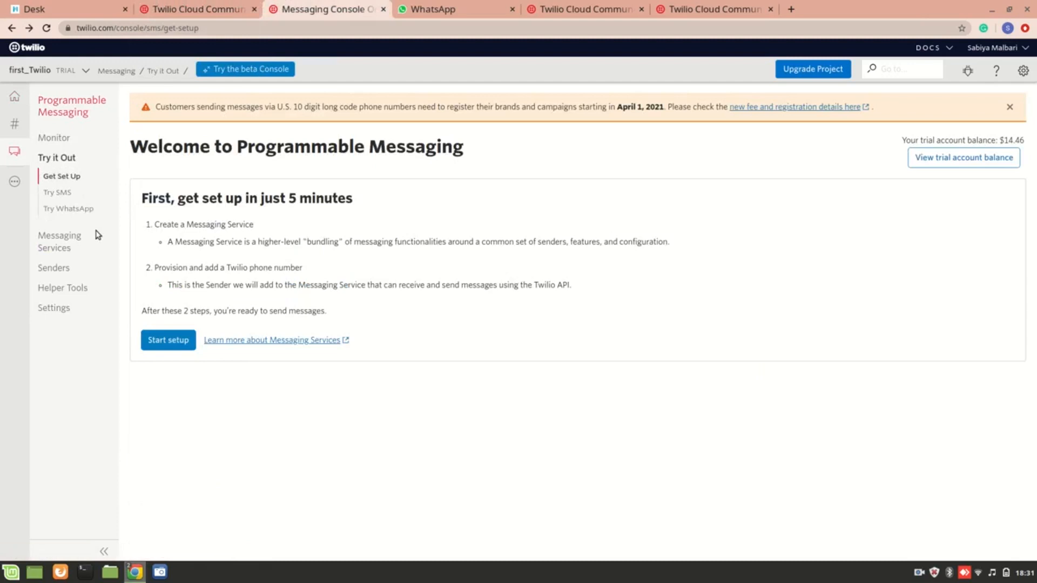
{"action": "mouse_move", "coordinate": [109, 244]}
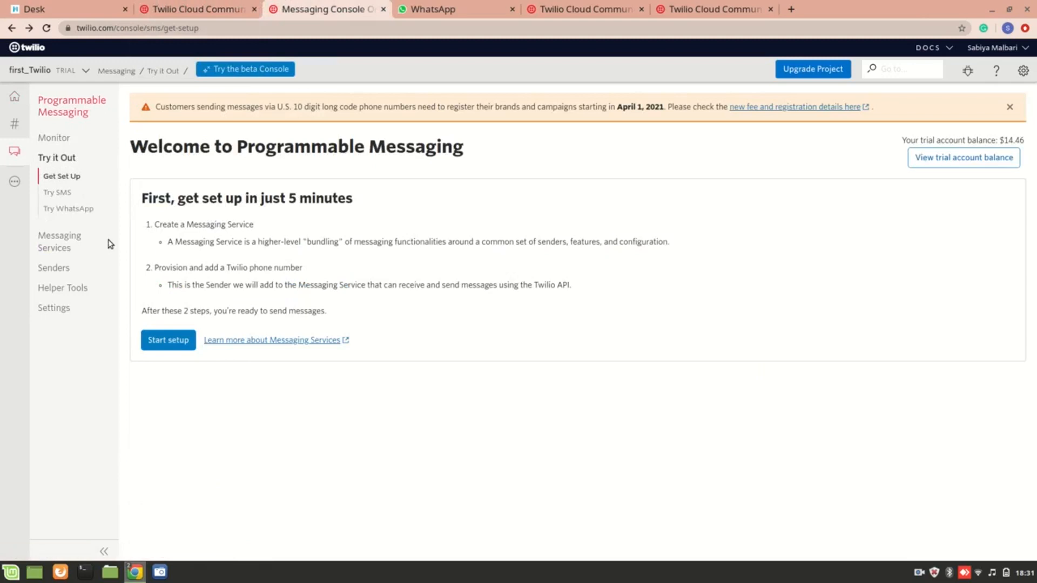
{"action": "mouse_move", "coordinate": [54, 308]}
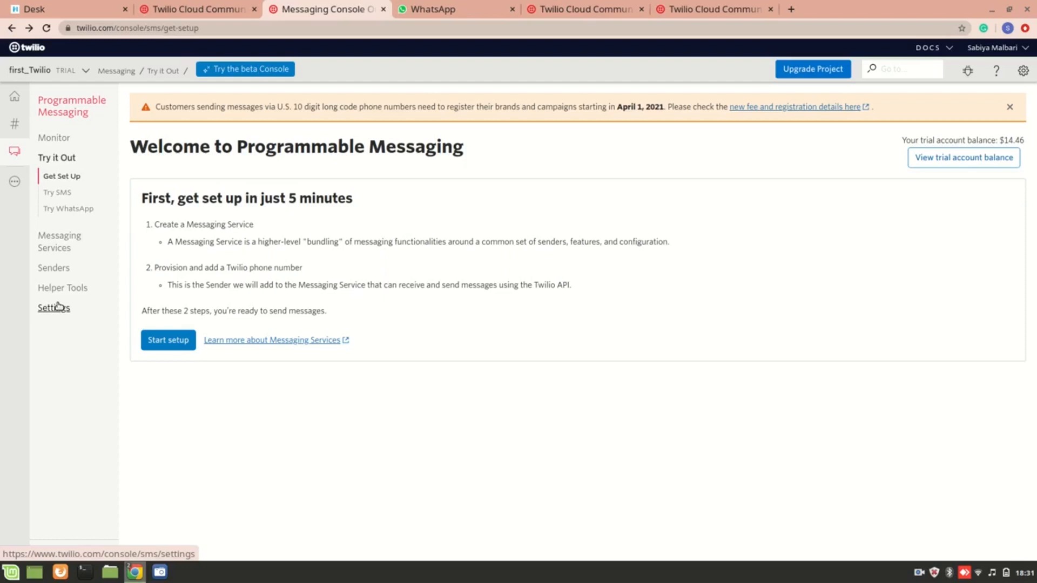
{"action": "mouse_move", "coordinate": [54, 307]}
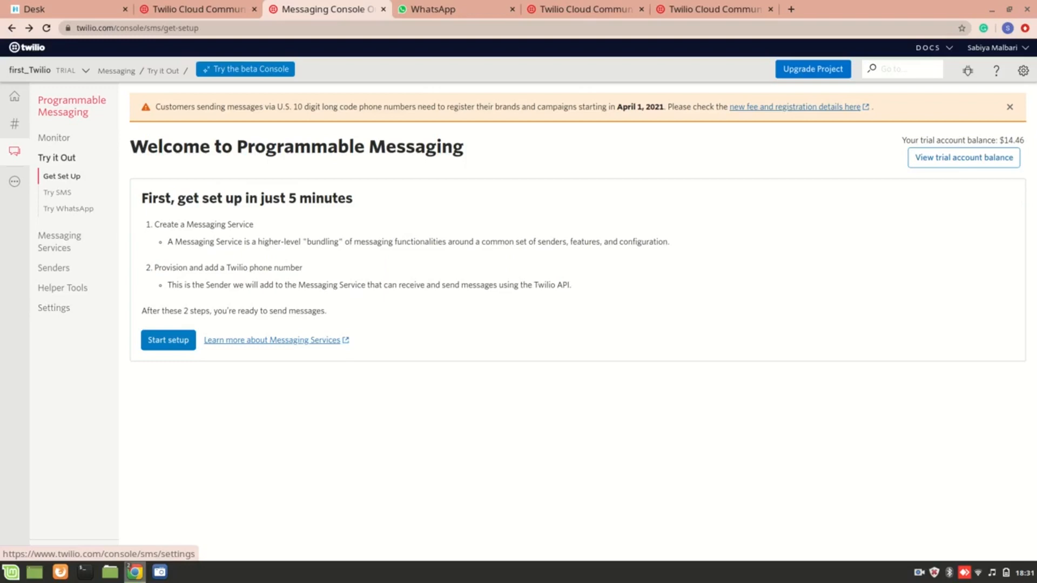